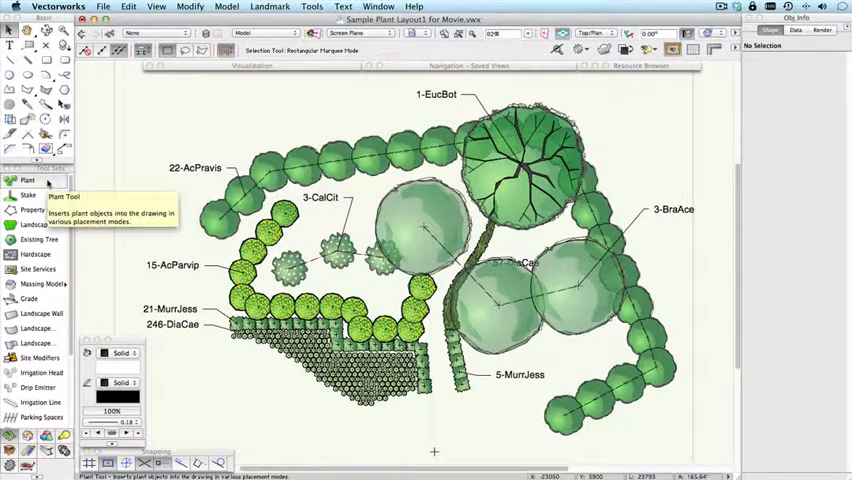
Draw a guide circle above the top-left plants and extend the AcPravis arc to 22 plants.
left_click(24, 180)
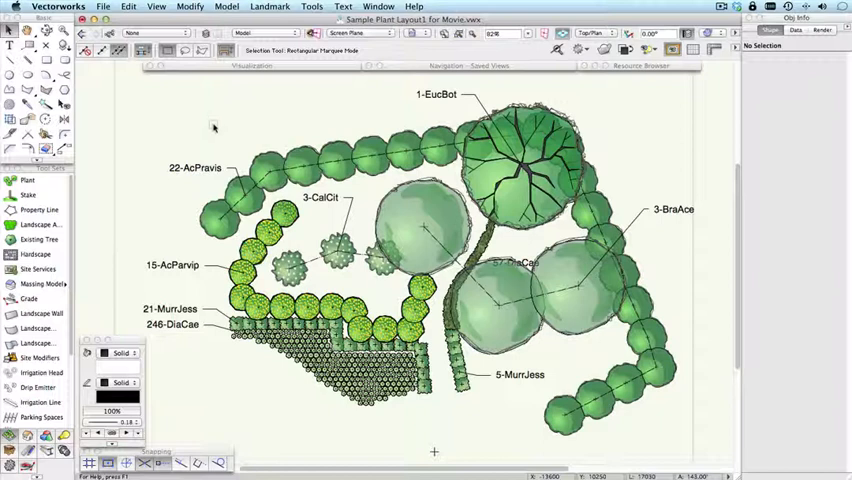
mouse_move(530, 232)
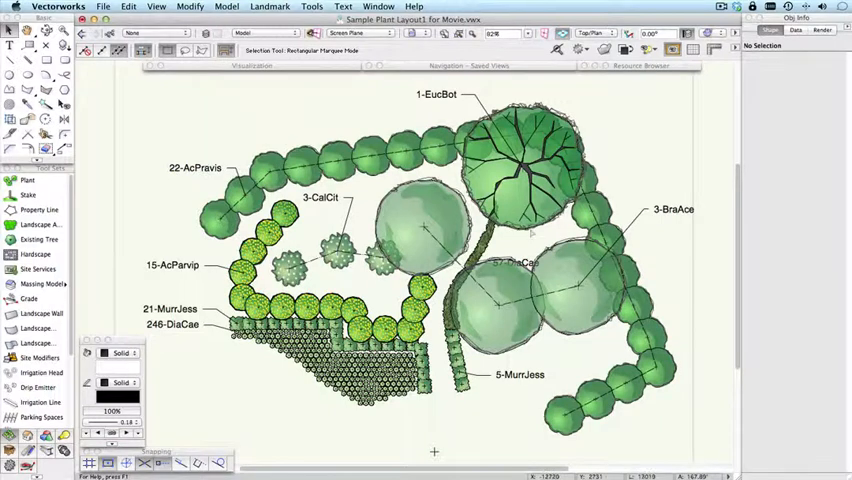
mouse_move(268, 132)
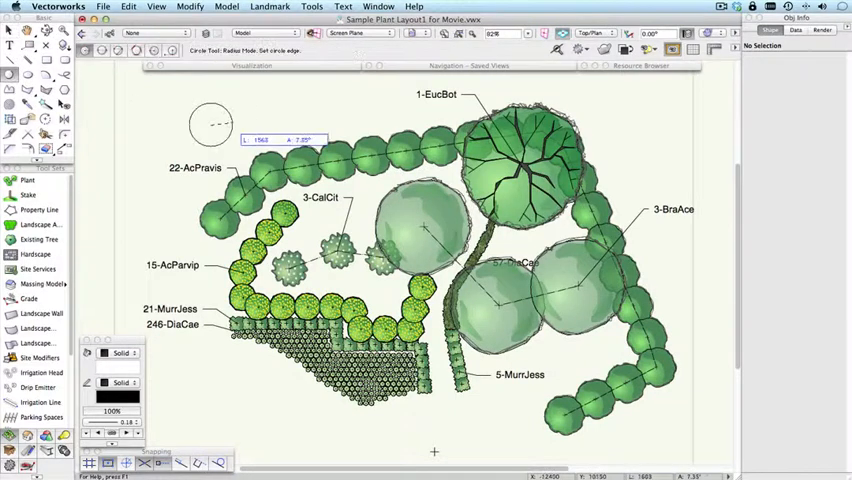
left_click(208, 126)
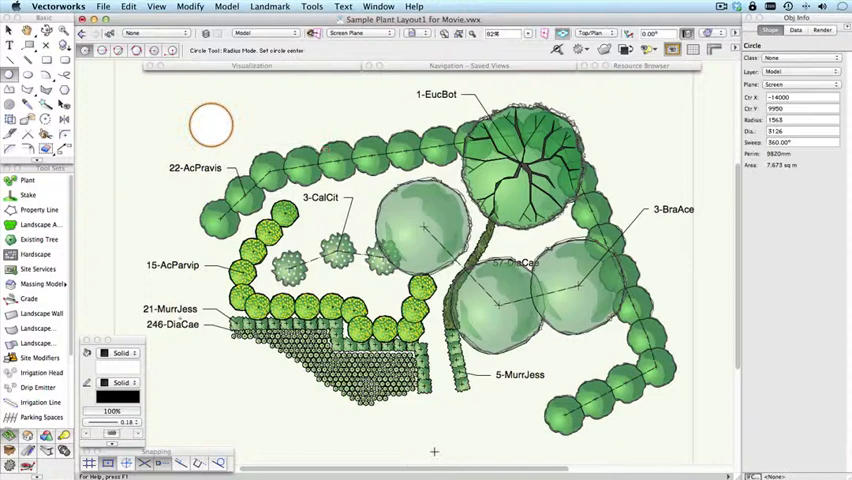
left_click(118, 352)
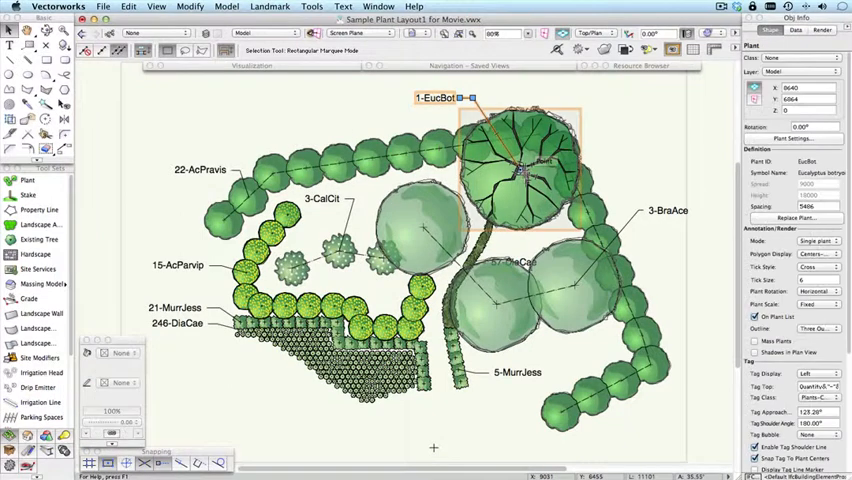
left_click_drag(524, 176, 656, 140)
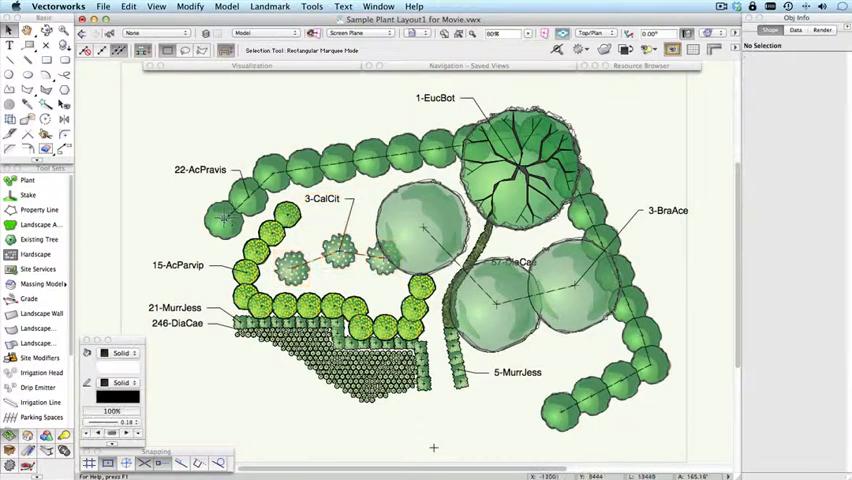
mouse_move(224, 208)
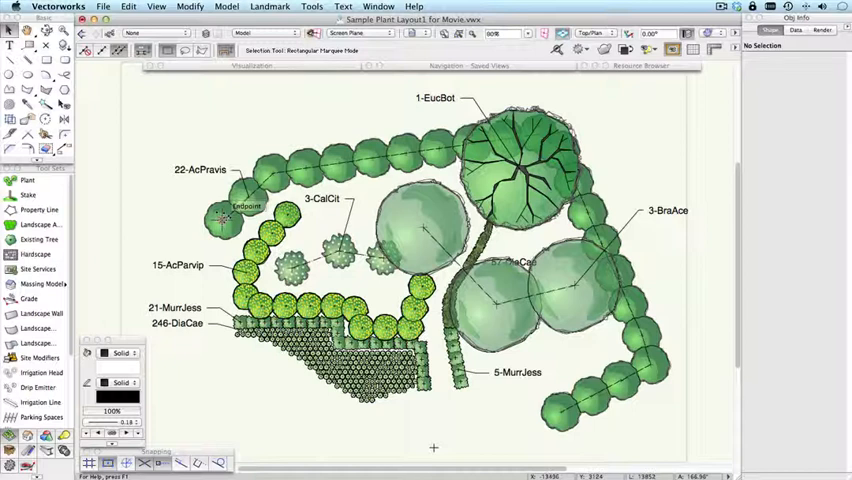
left_click(242, 212)
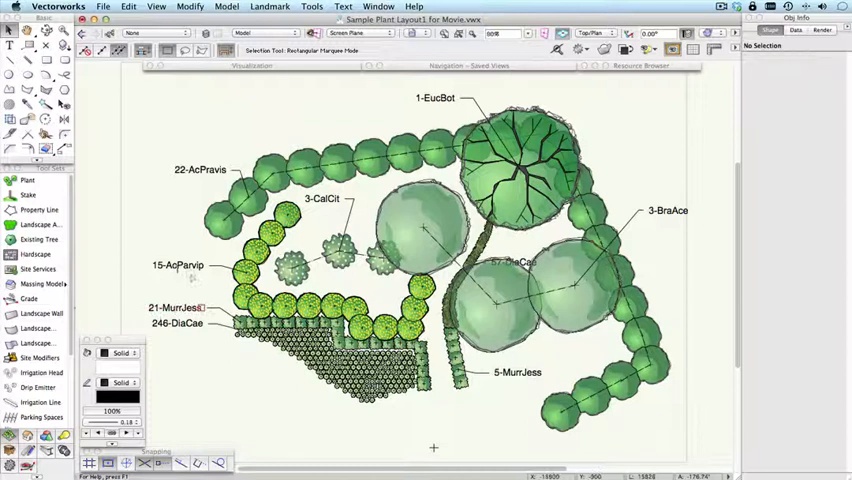
mouse_move(148, 270)
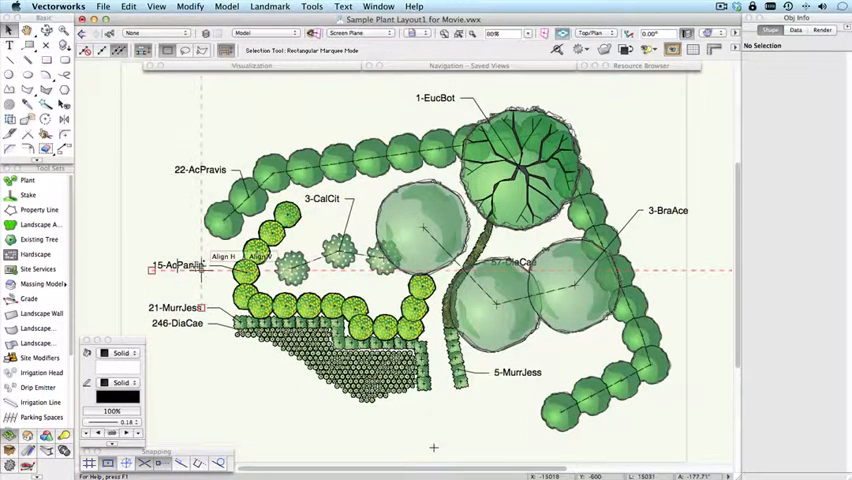
Reposition the 15-AcParvip tag beside its plant.
left_click(184, 268)
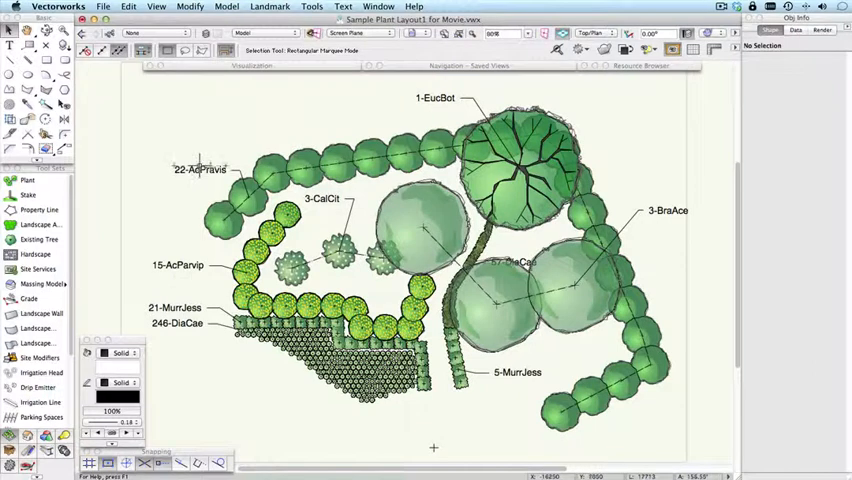
mouse_move(668, 198)
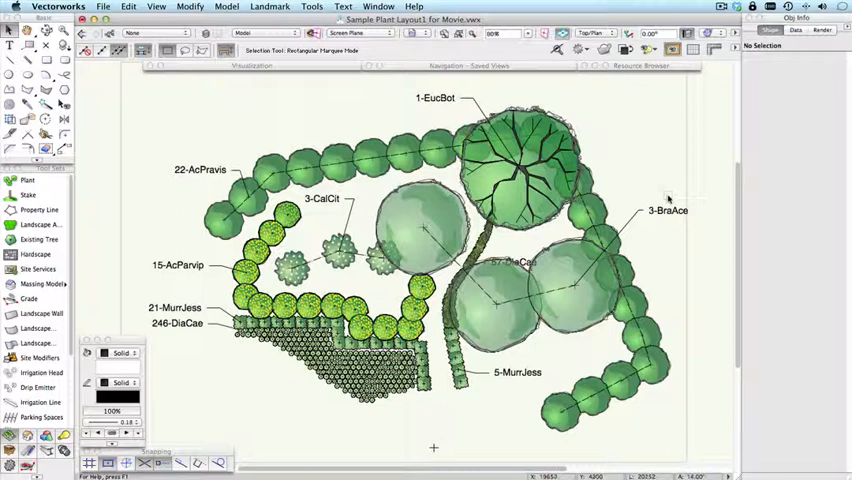
mouse_move(636, 210)
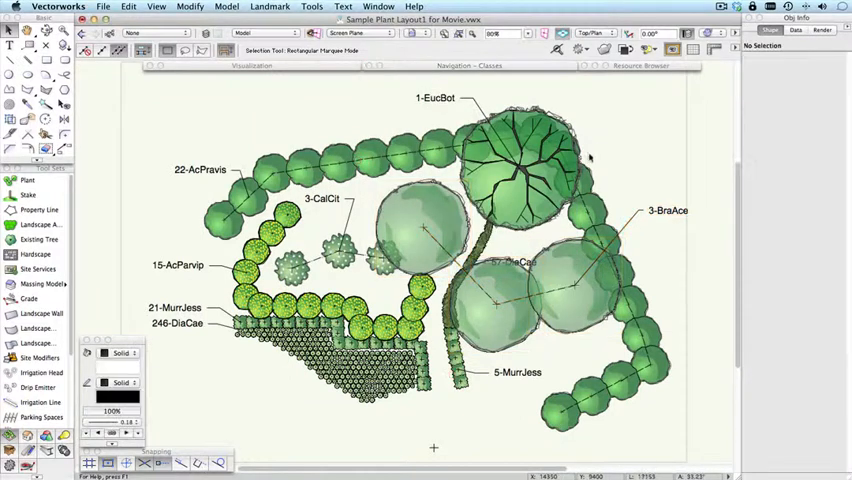
left_click(524, 156)
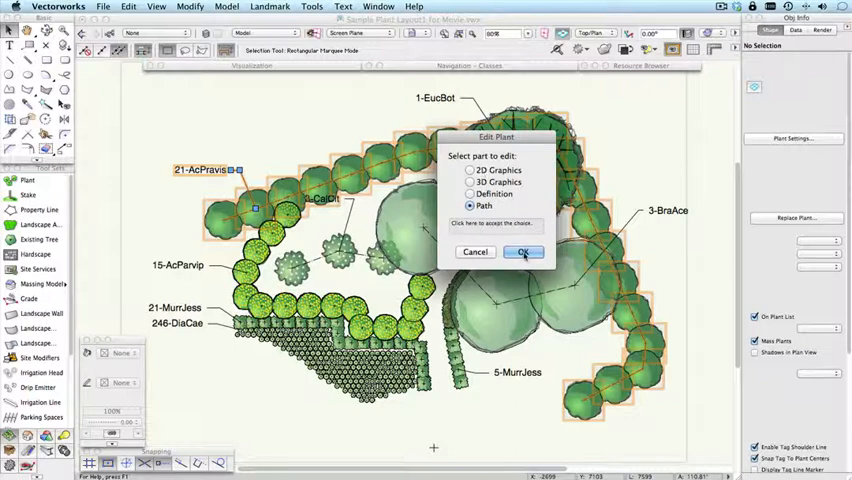
Cancel the Edit Plant prompt and reopen it for the curved AcPravis row via right-click Edit.
left_click(524, 252)
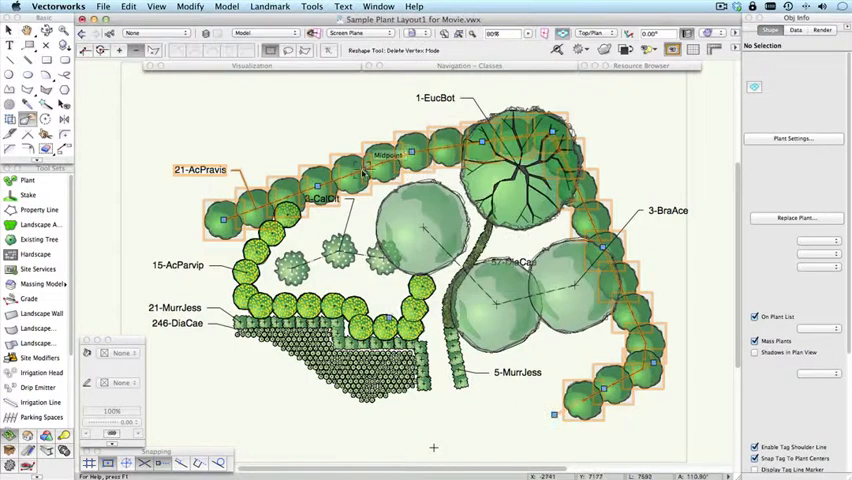
right_click(384, 176)
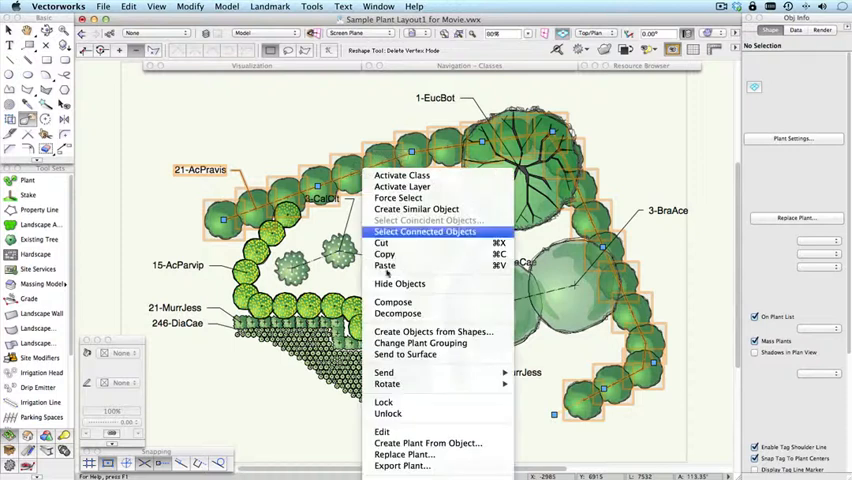
left_click(388, 432)
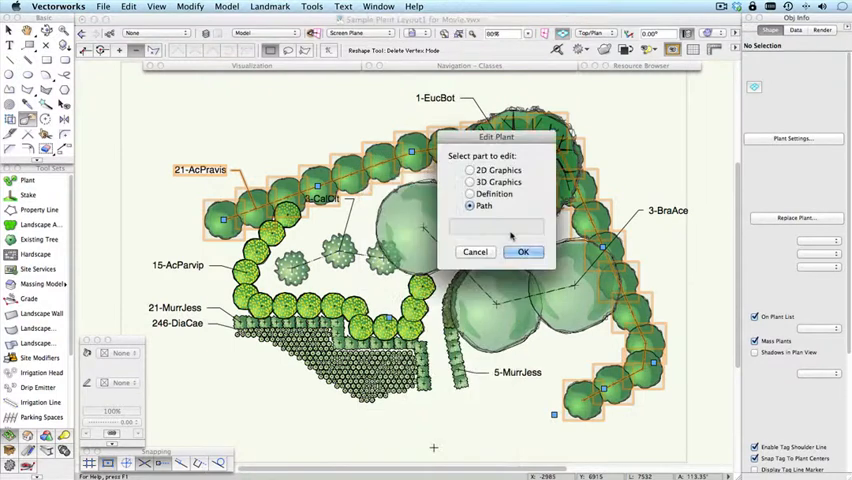
mouse_move(468, 170)
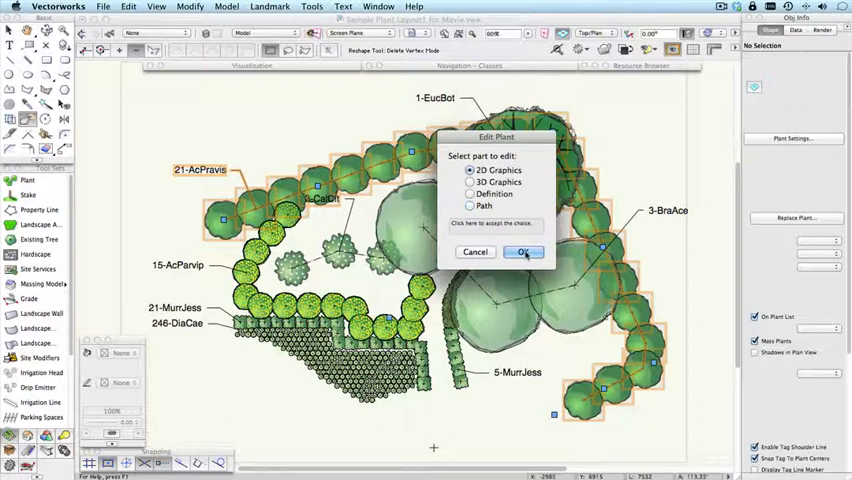
Enter the plant's 2D graphics, then exit back to the plant layout.
left_click(524, 252)
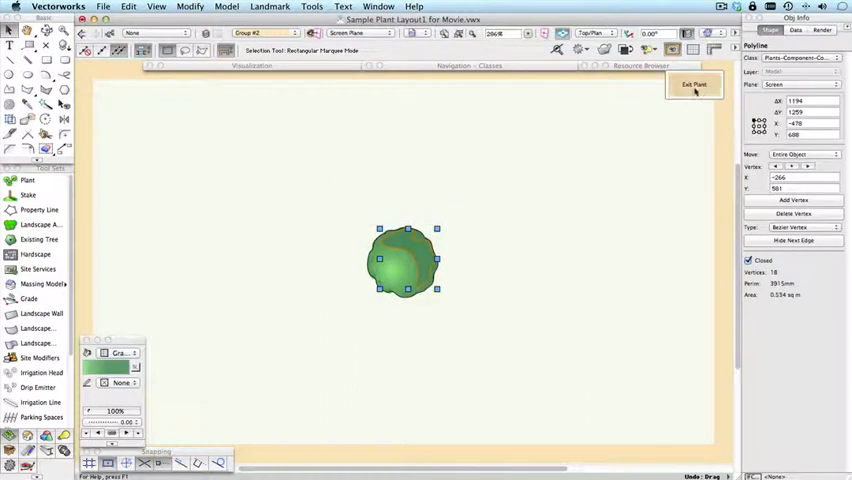
left_click(694, 84)
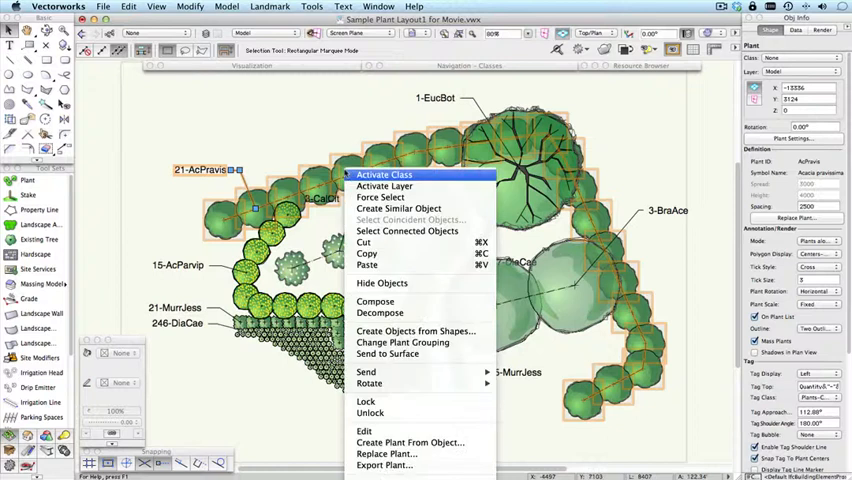
Enter the 3-BraAce plant's 2D graphics for editing.
left_click(372, 430)
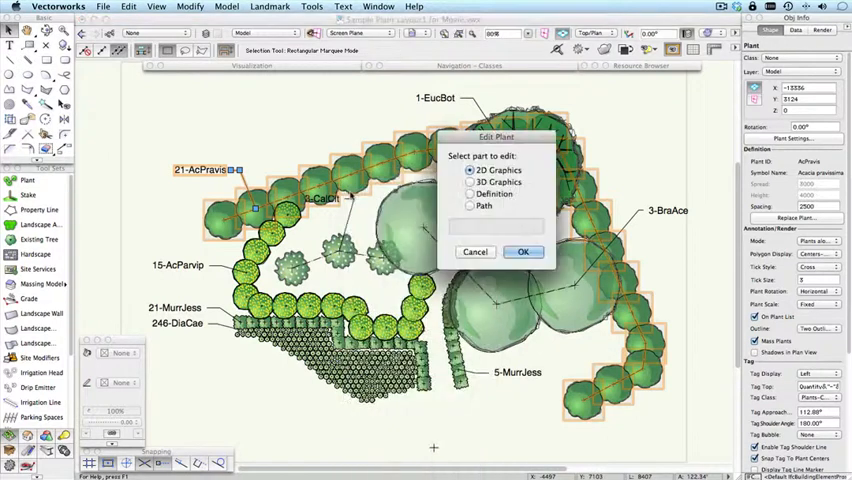
left_click(468, 182)
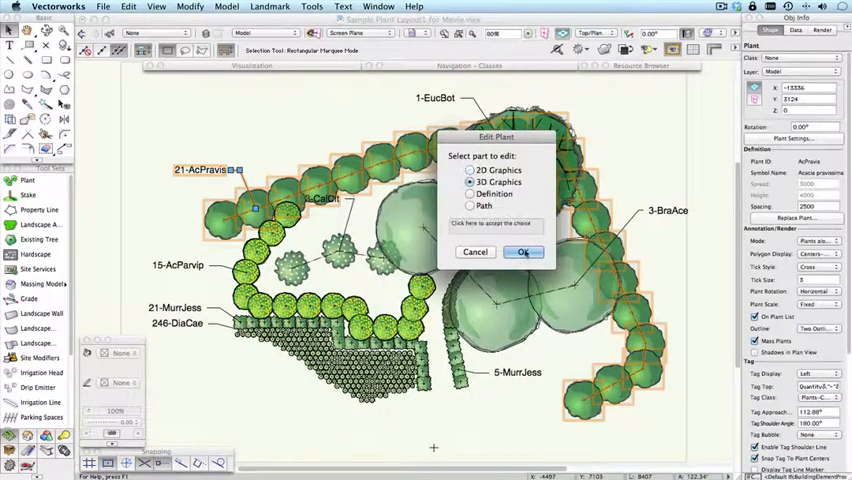
left_click(524, 252)
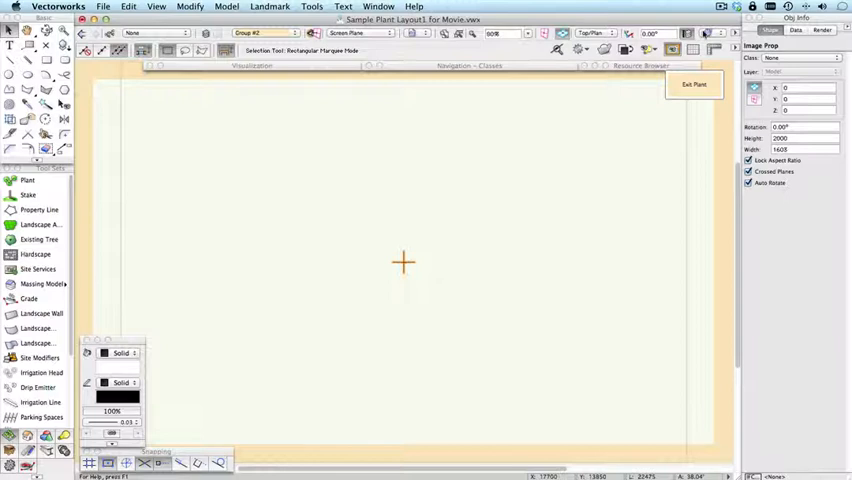
mouse_move(420, 238)
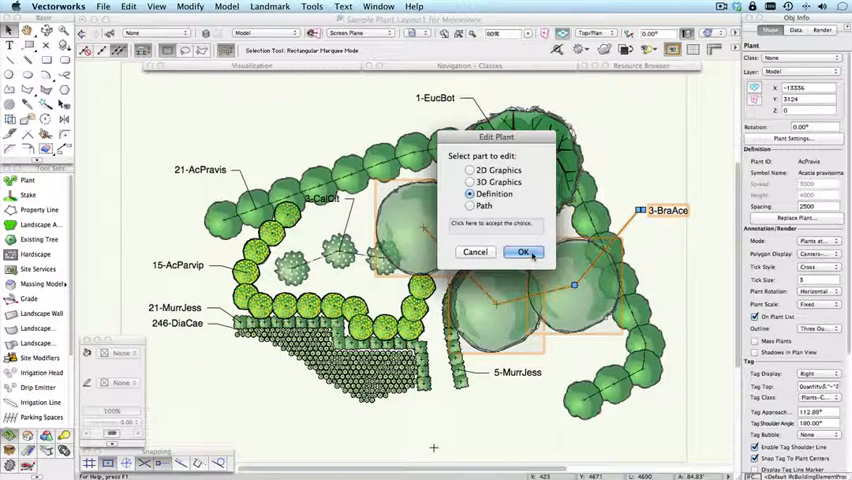
Review the Brachychiton acerifolius definition's insertion, schedule, render and plant data panes, then close it unchanged.
left_click(524, 252)
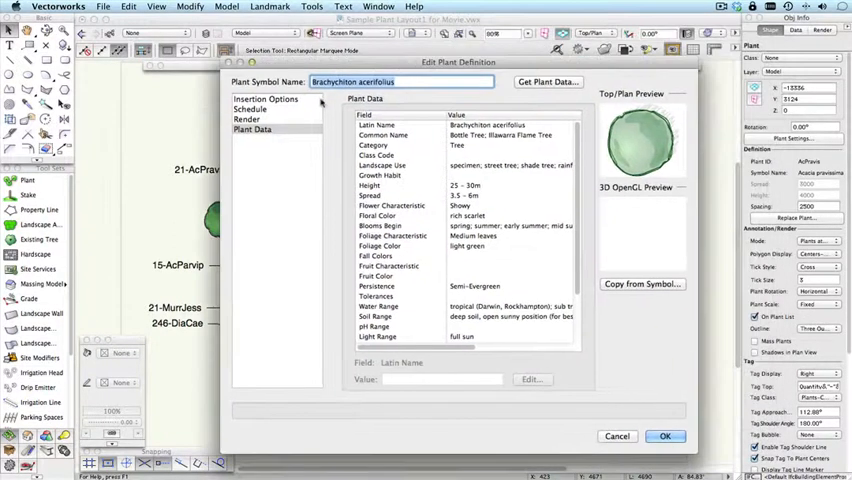
left_click(268, 100)
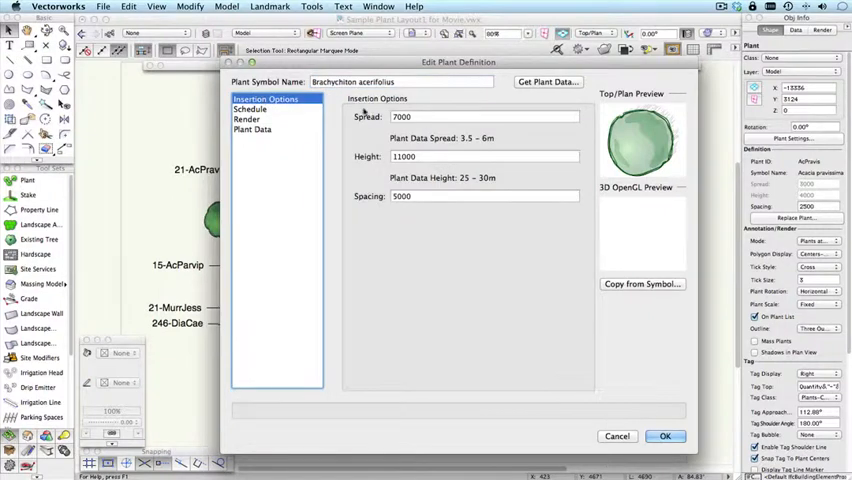
left_click(484, 196)
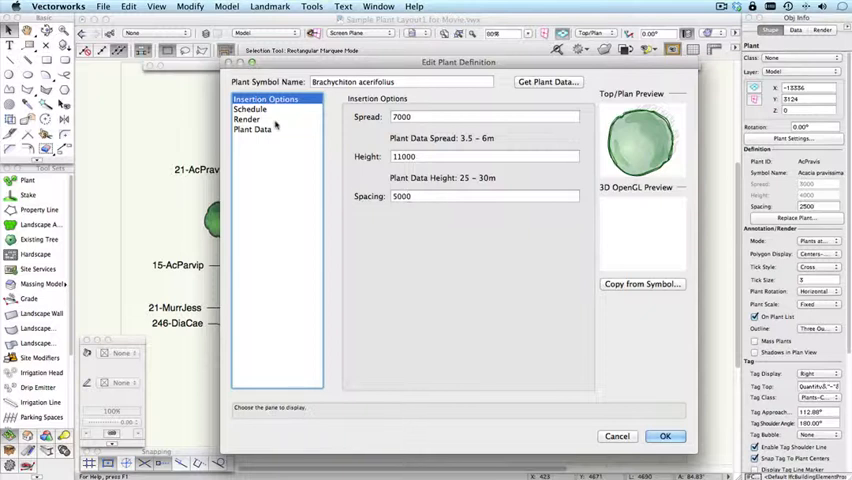
left_click(250, 108)
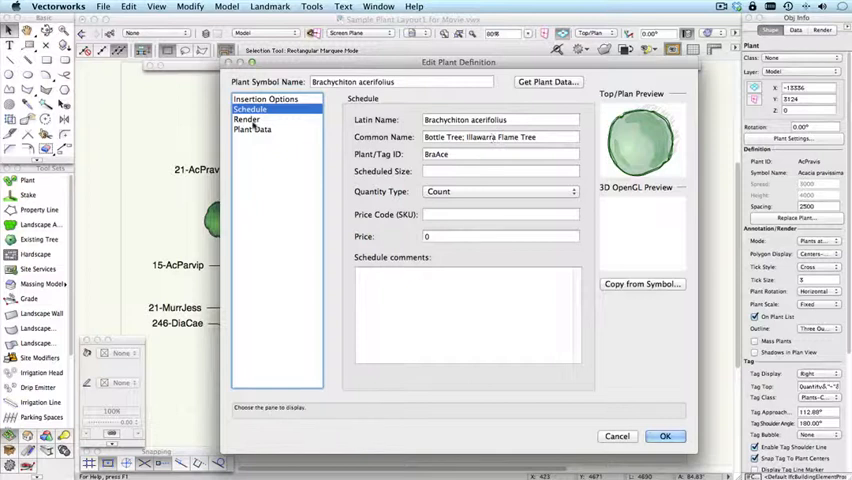
left_click(248, 120)
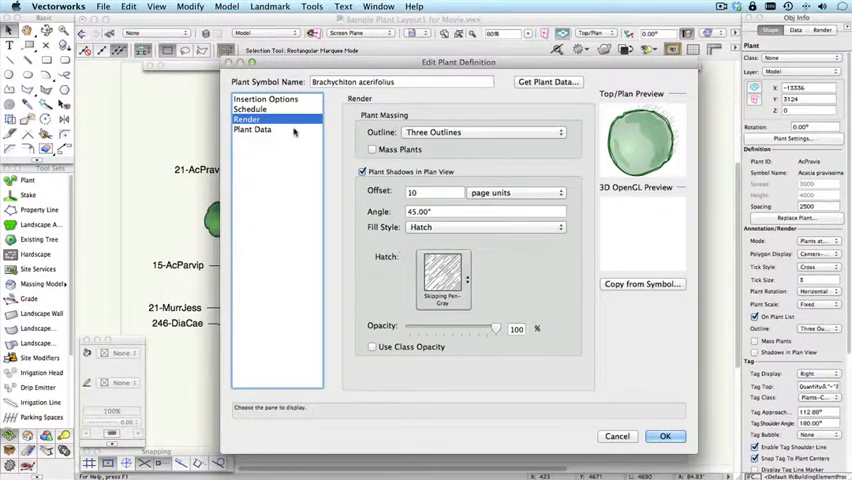
left_click(252, 128)
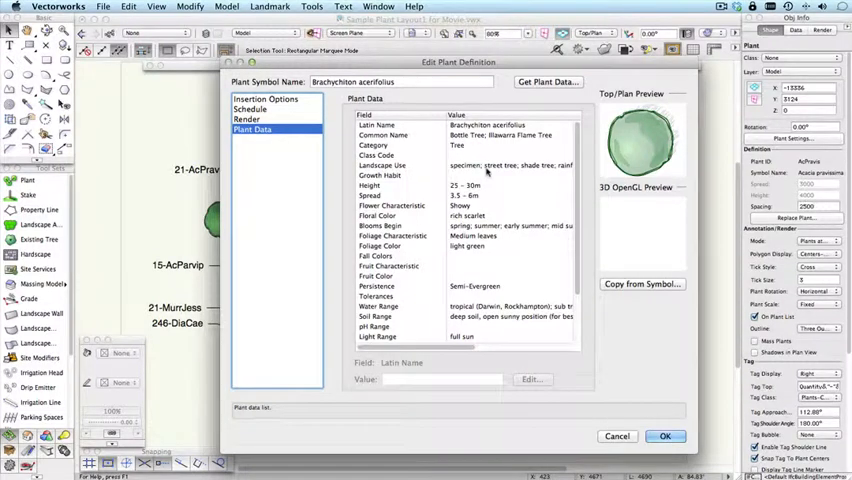
left_click(664, 436)
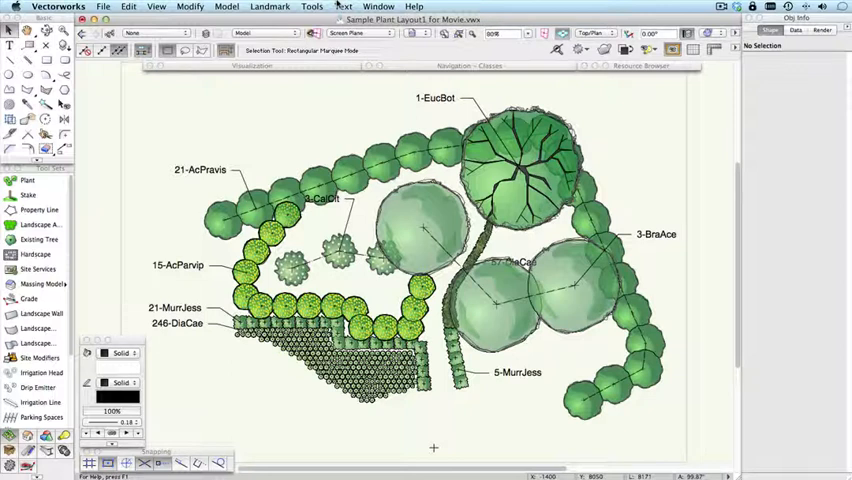
Create the Plant List Separate Species w/Images schedule and place it on the drawing.
left_click(308, 6)
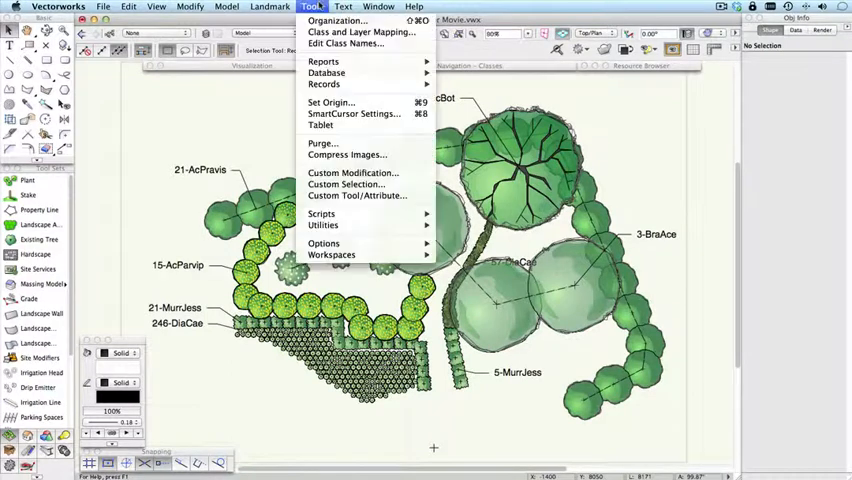
mouse_move(324, 64)
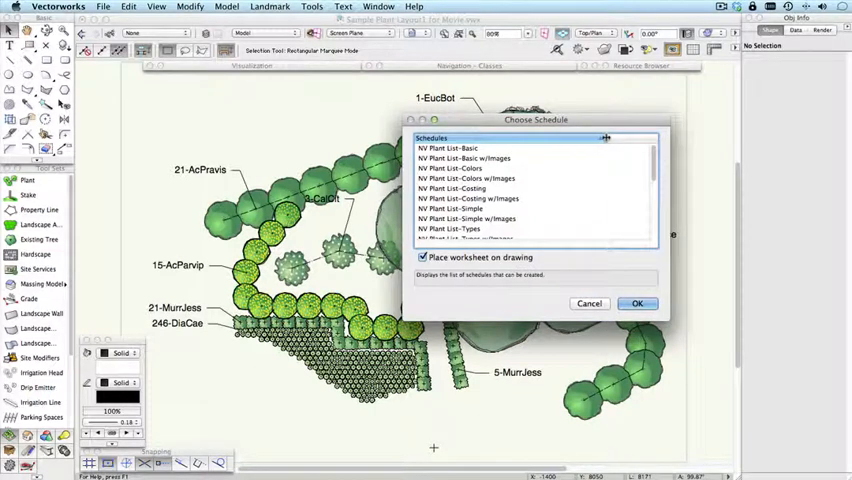
scroll("down", 3)
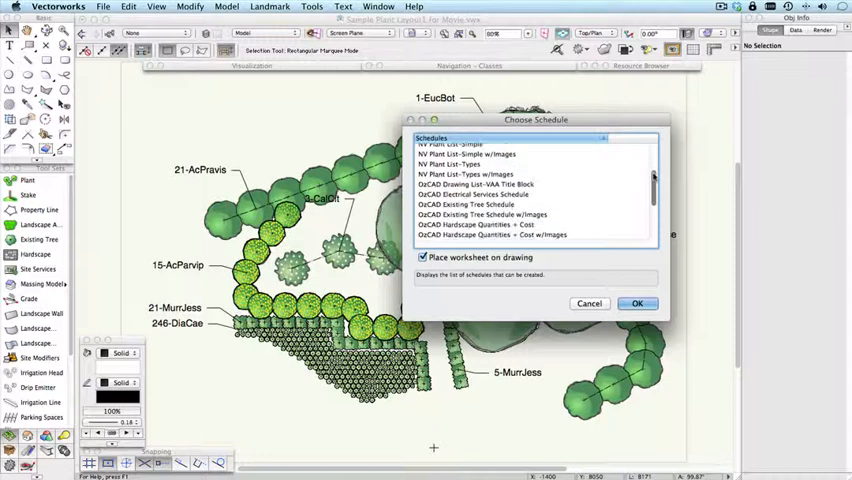
scroll("down", 3)
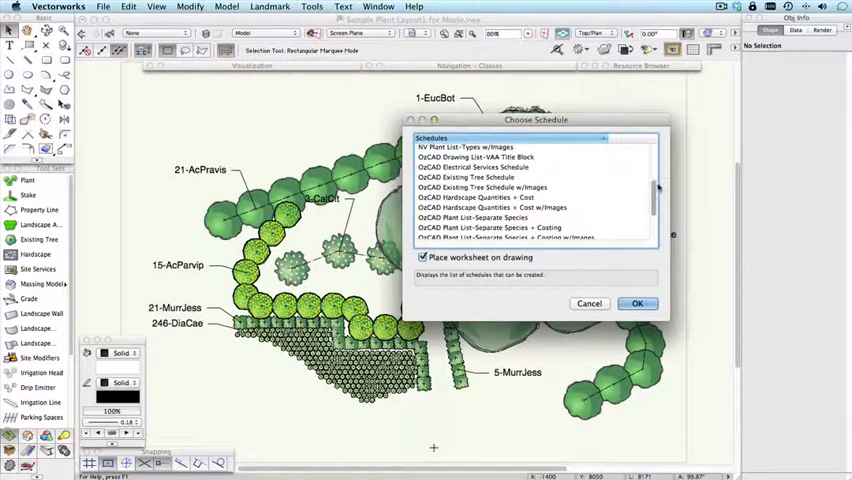
scroll("down", 3)
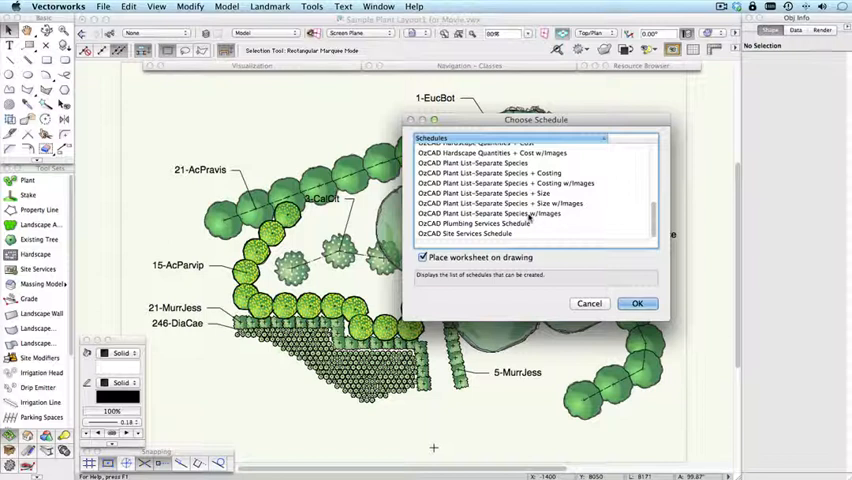
left_click(498, 212)
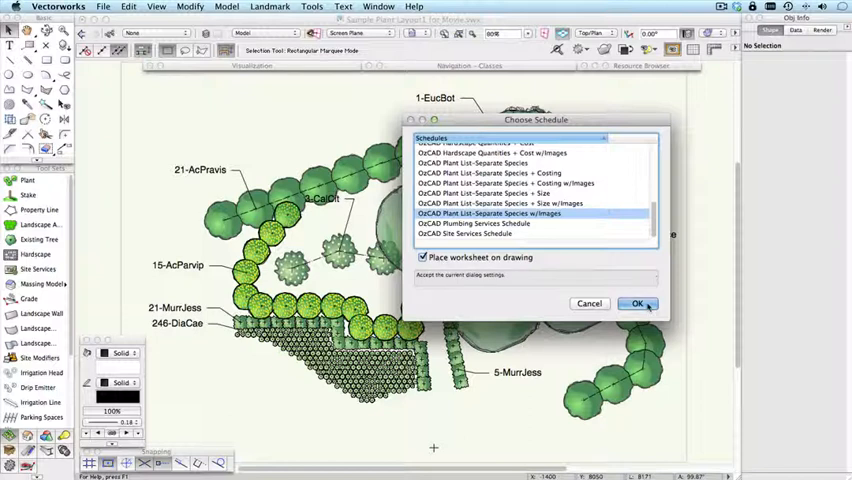
left_click(636, 304)
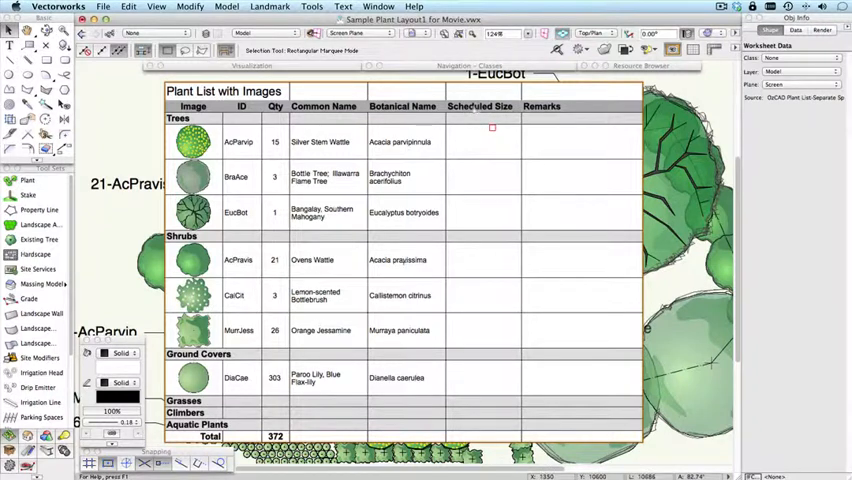
mouse_move(584, 108)
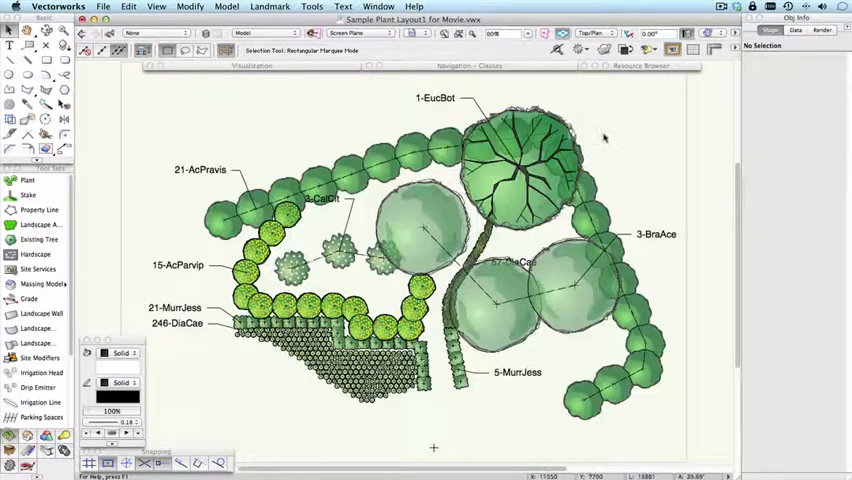
mouse_move(610, 144)
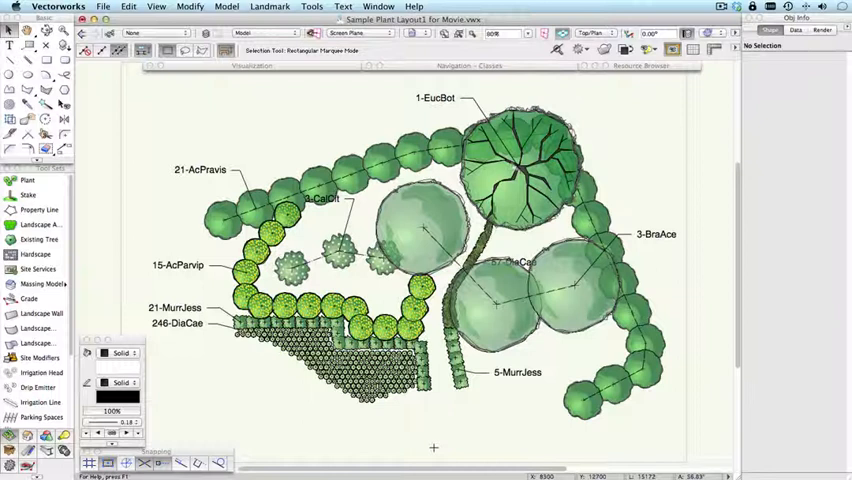
mouse_move(532, 156)
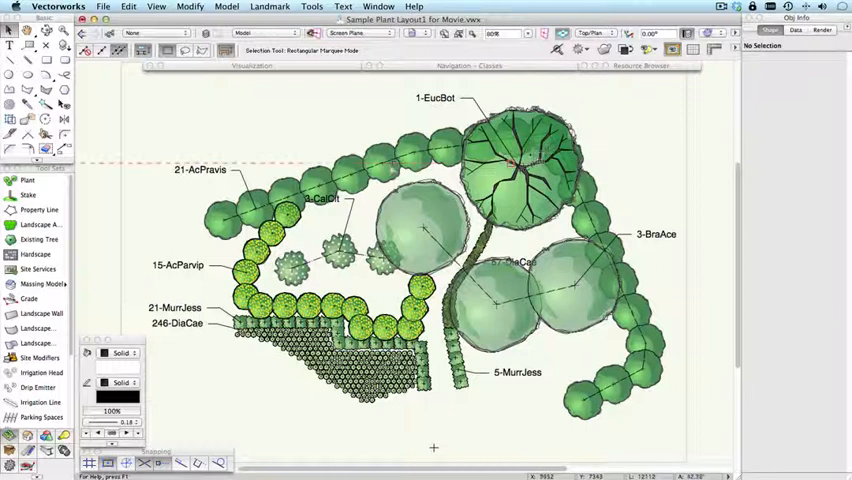
mouse_move(640, 132)
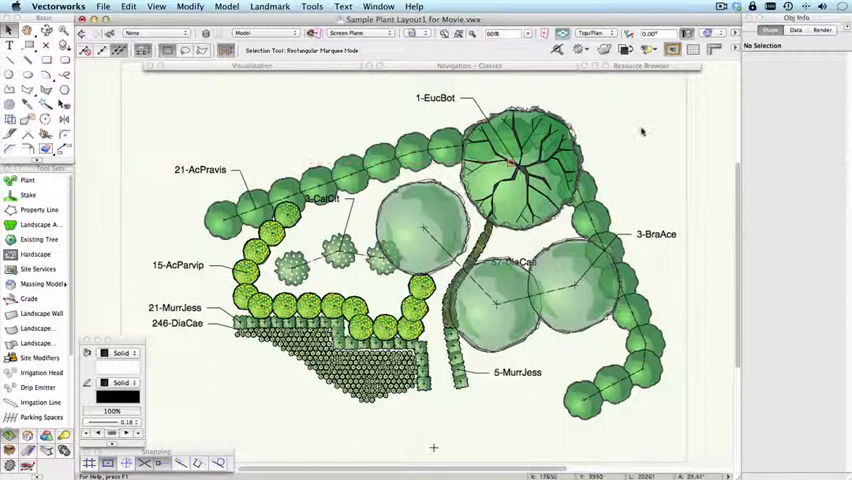